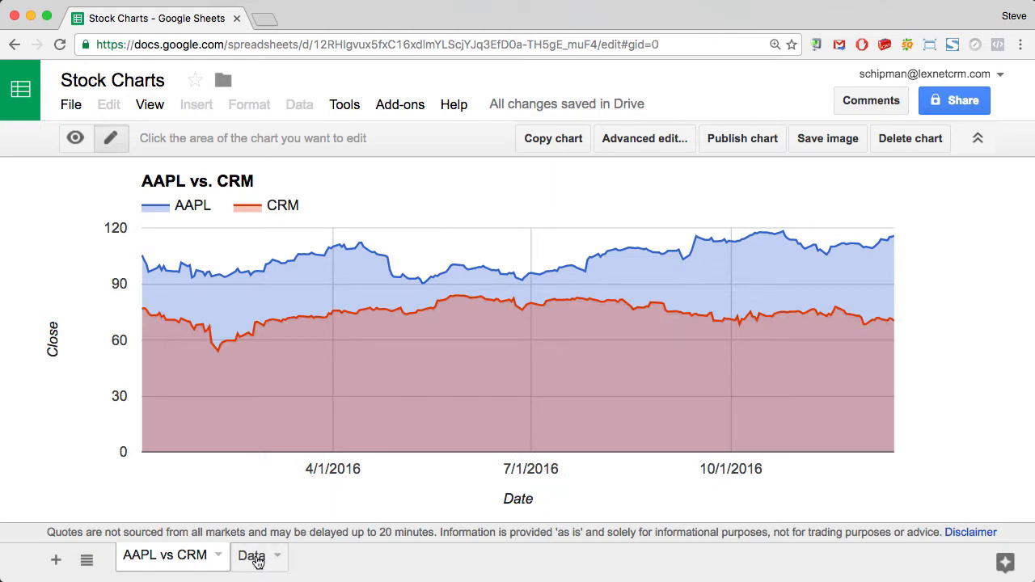
# Switch to the Data sheet and inspect the AAPL GOOGLEFINANCE formula in A1
pyautogui.click(253, 555)
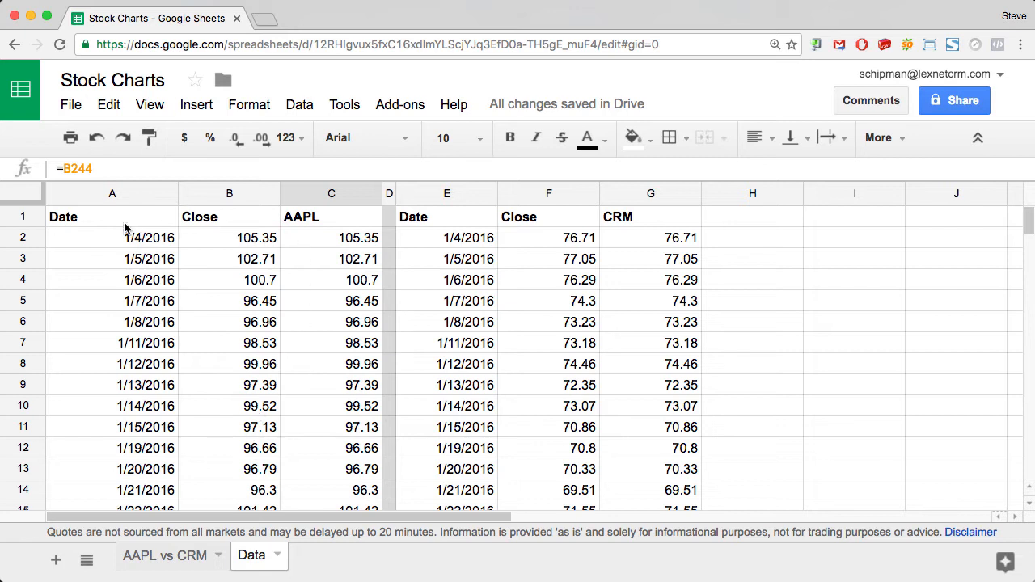
pyautogui.click(112, 217)
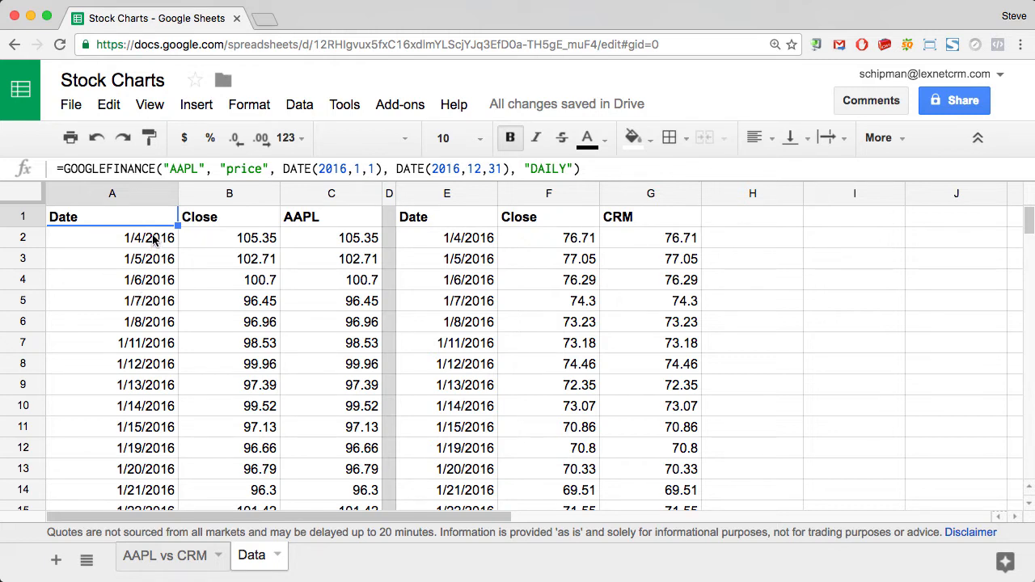
pyautogui.moveTo(155, 275)
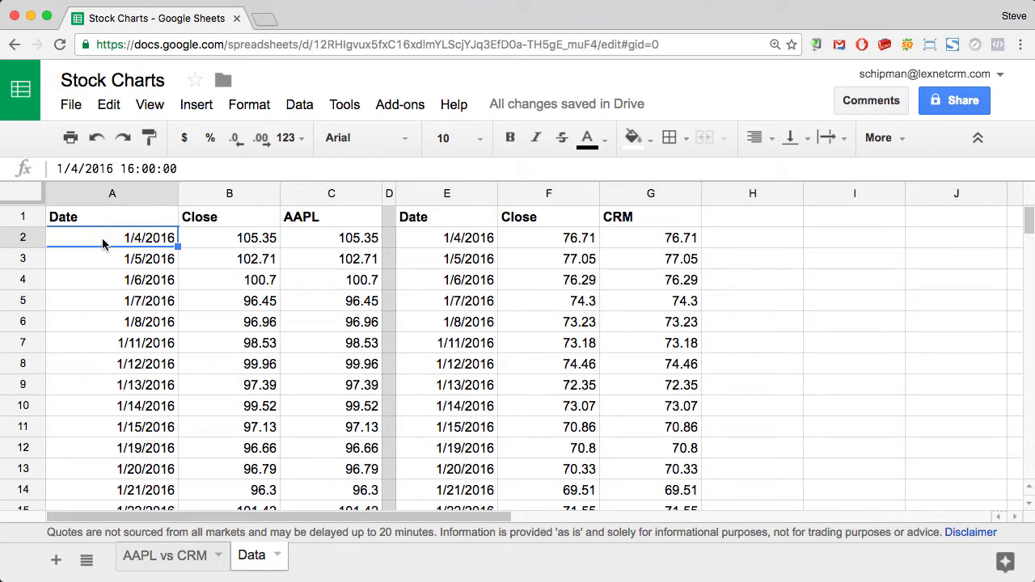
# Review the Close and AAPL headers, the copied close values, and the CRM GOOGLEFINANCE formula in E1
pyautogui.click(229, 237)
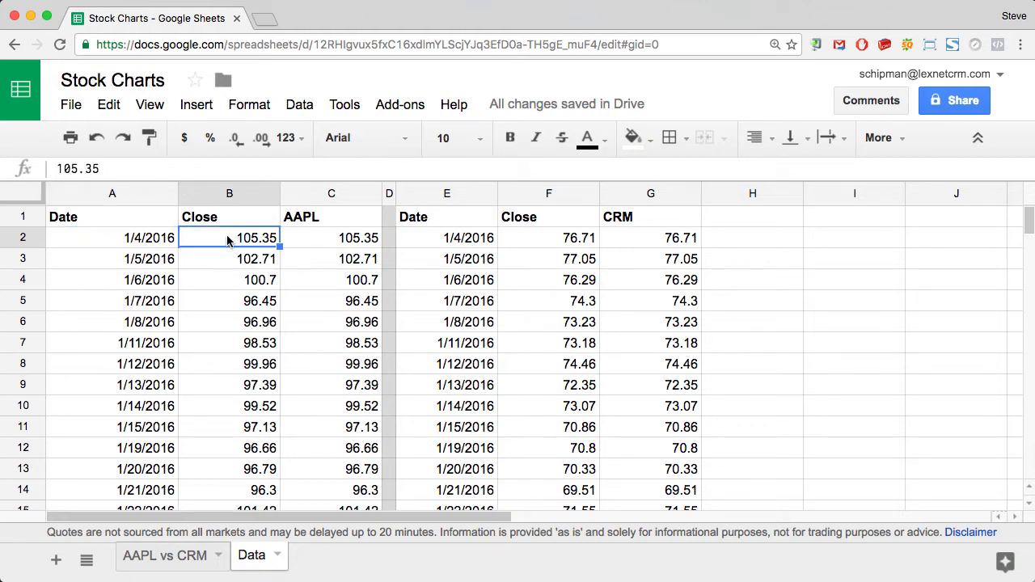
pyautogui.moveTo(219, 225)
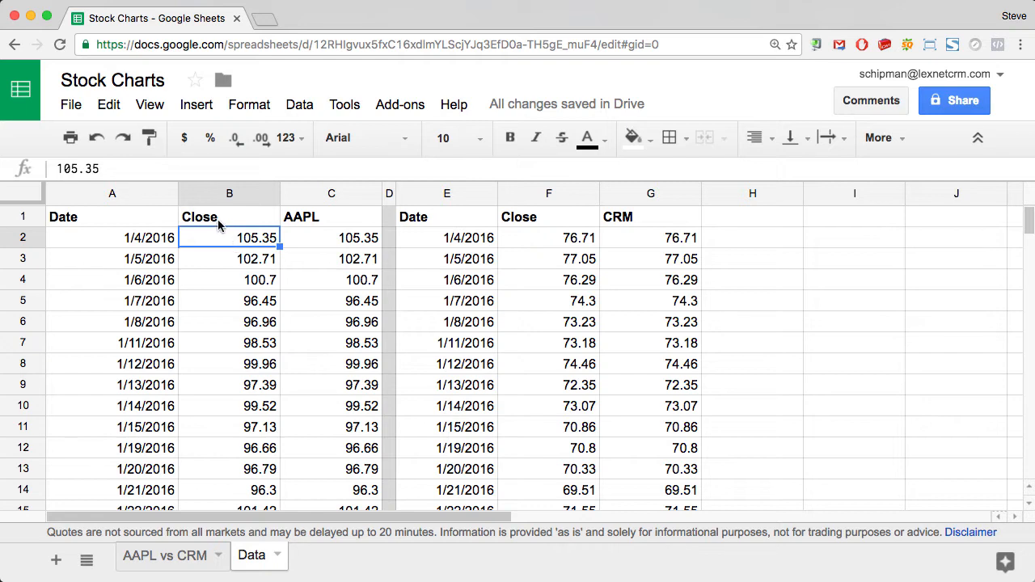
pyautogui.click(230, 216)
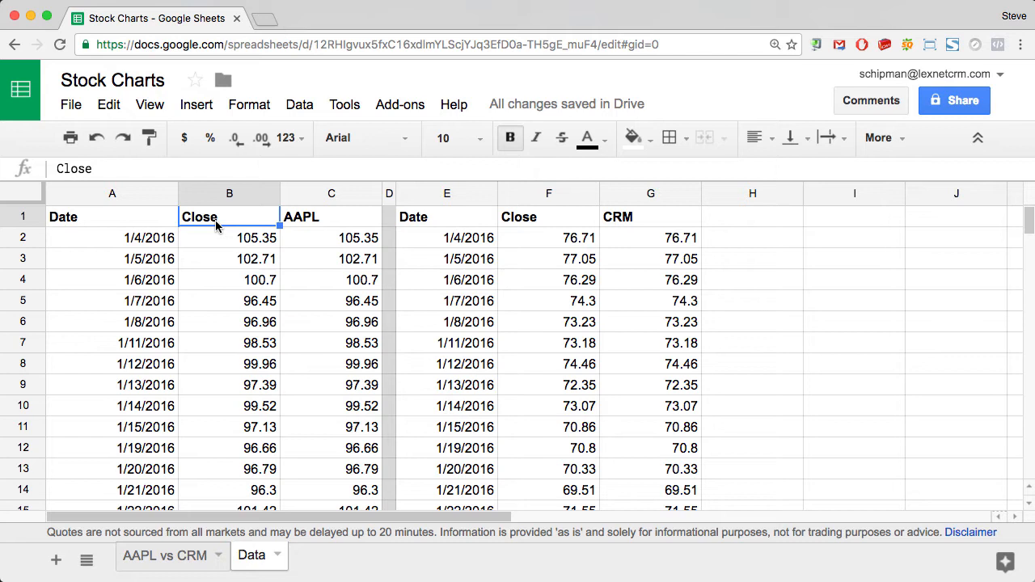
pyautogui.click(330, 216)
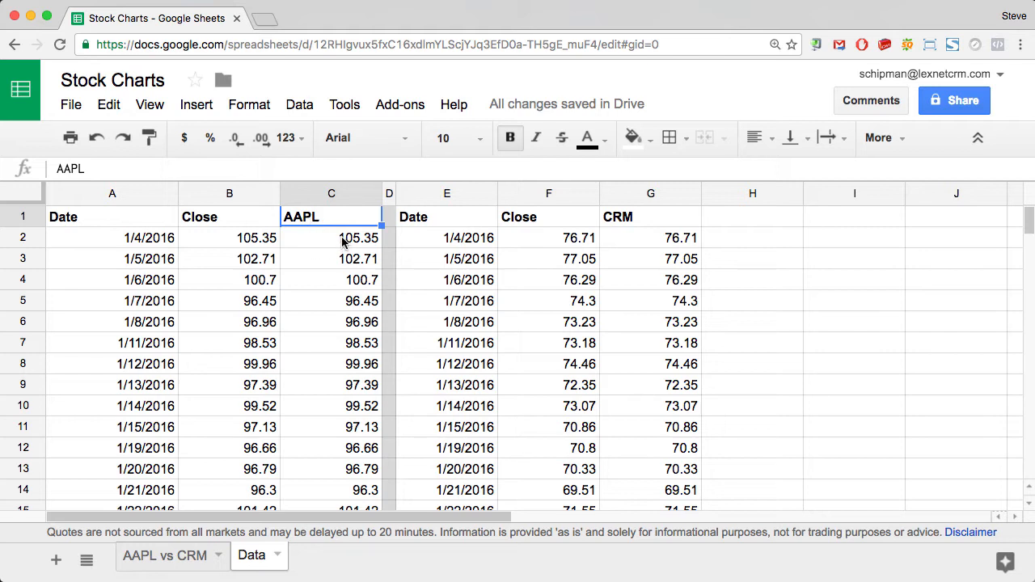
pyautogui.click(330, 237)
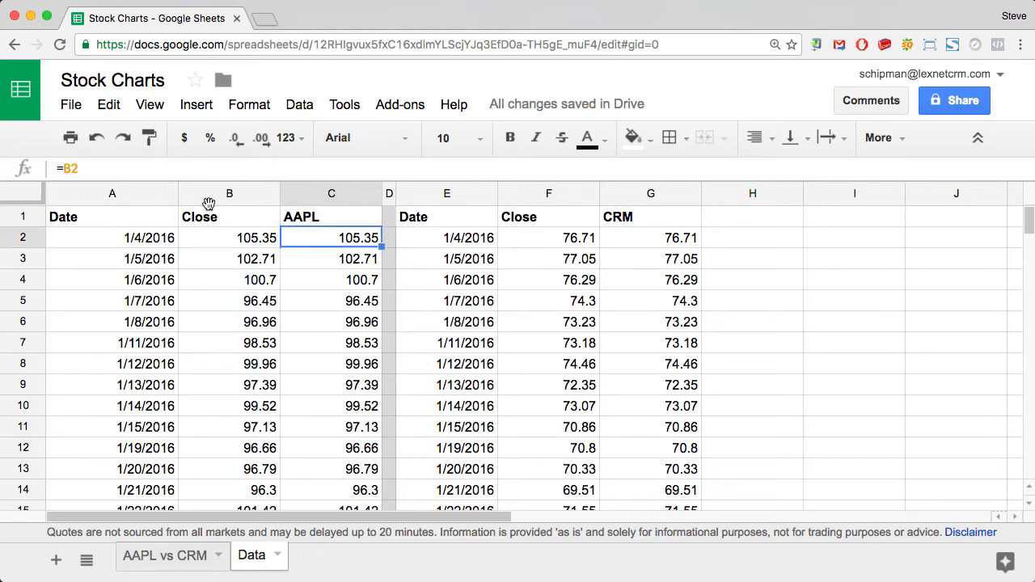
pyautogui.moveTo(340, 274)
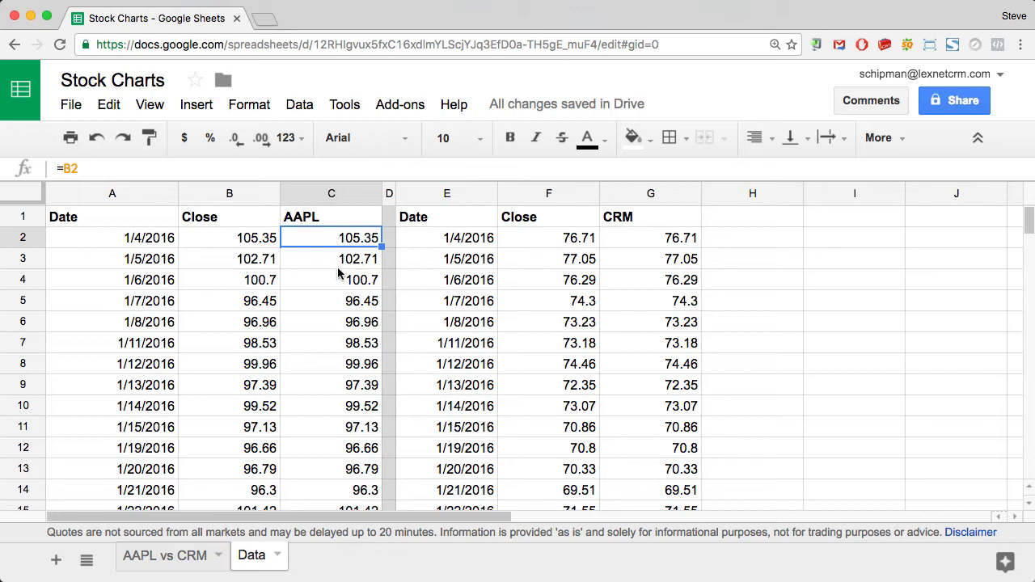
pyautogui.click(330, 258)
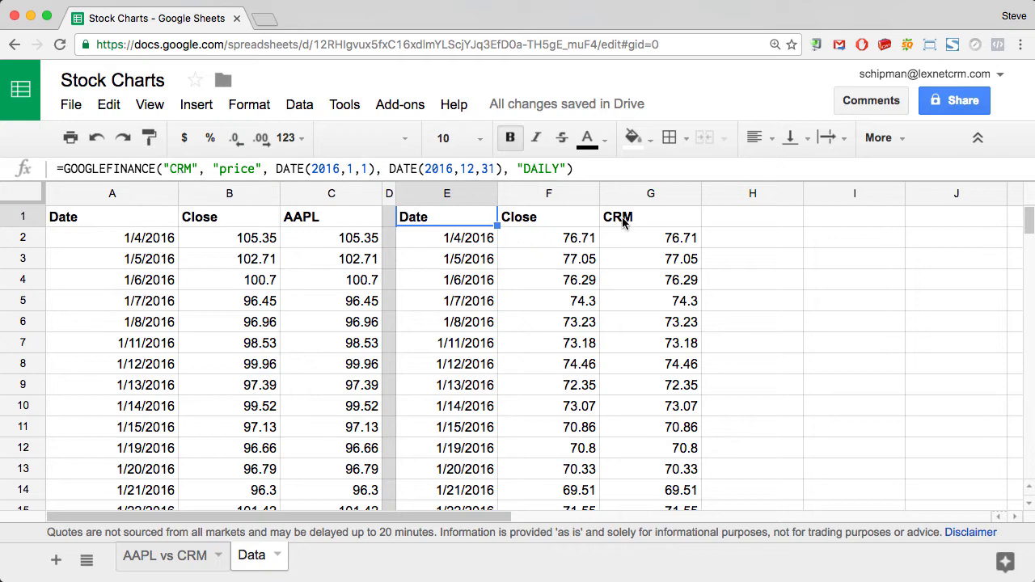
pyautogui.moveTo(173, 557)
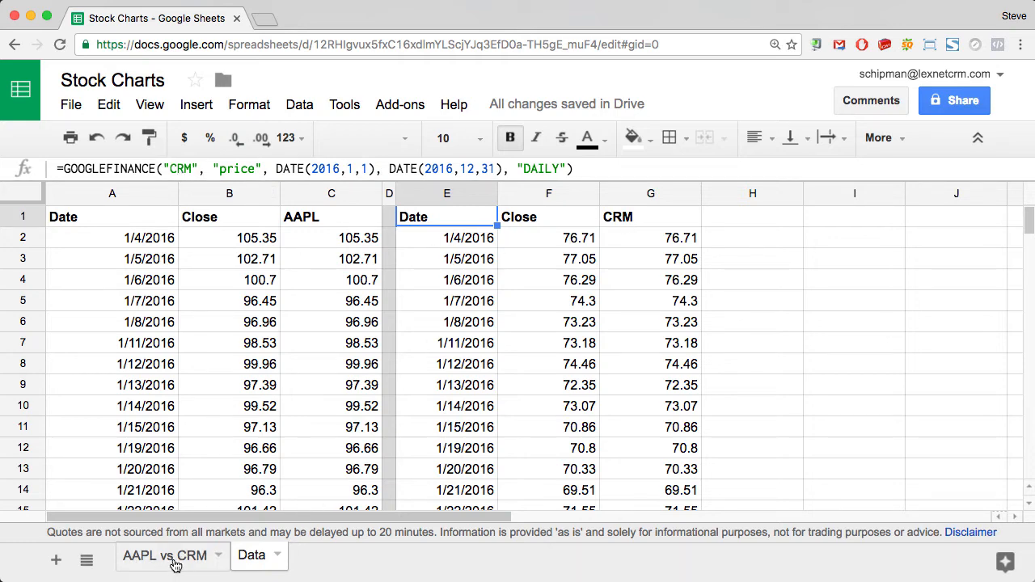
# Return to the AAPL vs CRM chart sheet
pyautogui.click(165, 555)
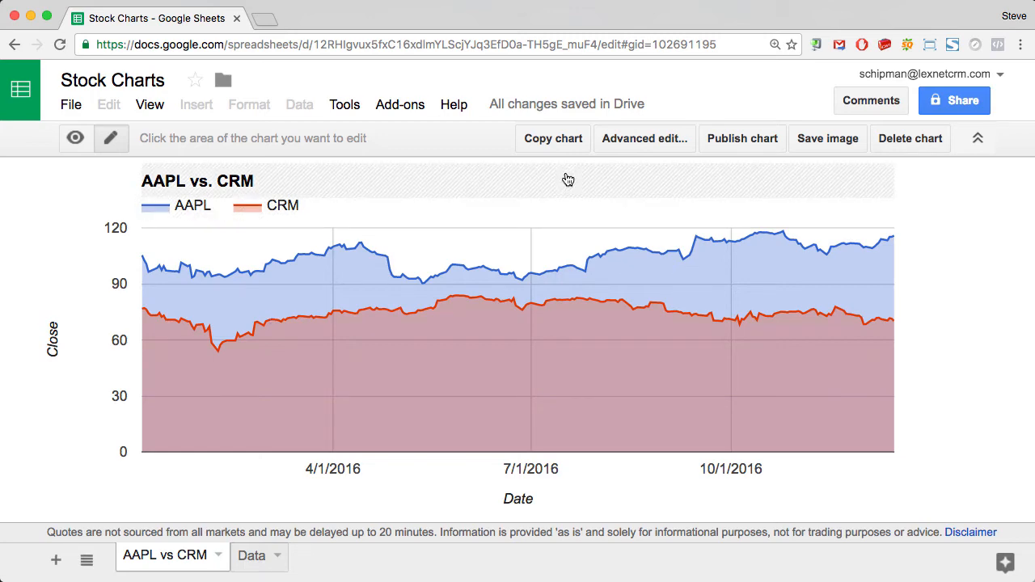
pyautogui.moveTo(644, 139)
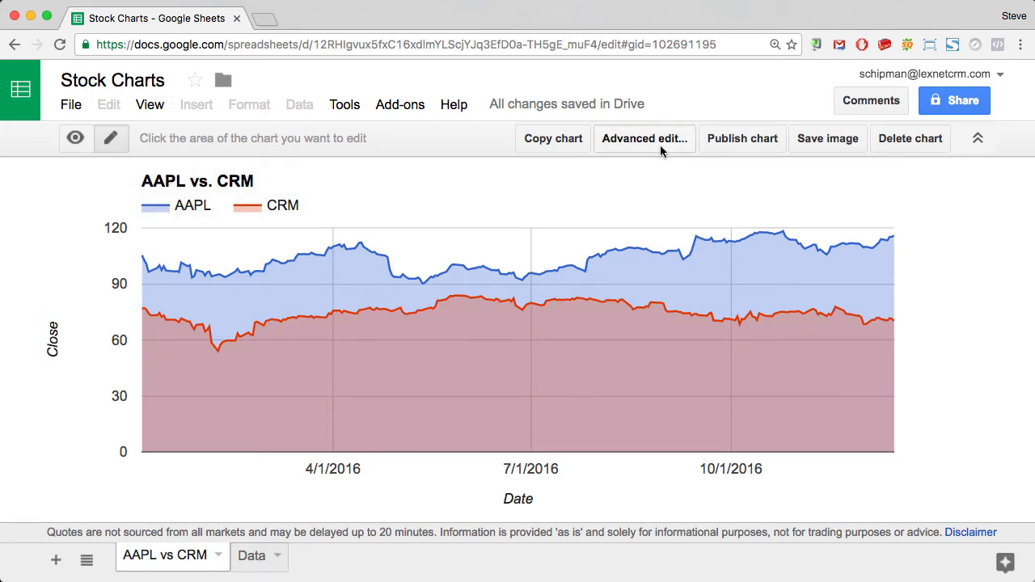
# Bring up the chart's Advanced edit options to see its Data!A, C and G ranges
pyautogui.click(644, 139)
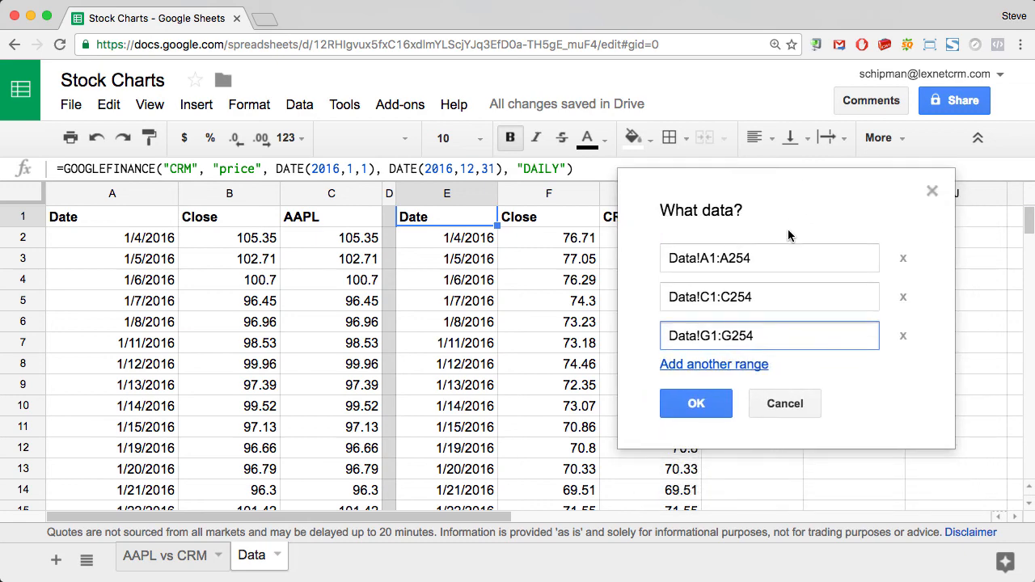
pyautogui.moveTo(449, 492)
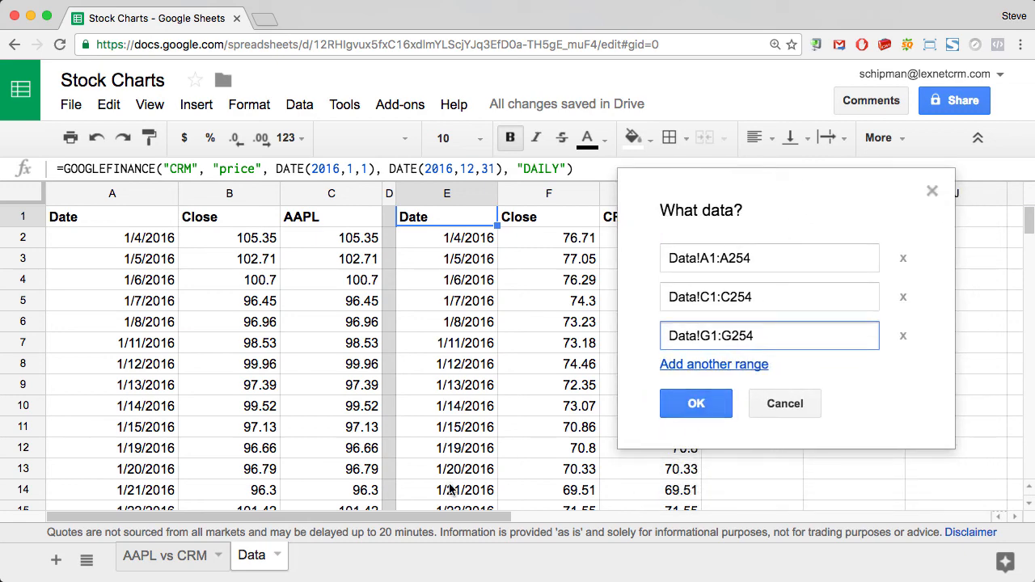